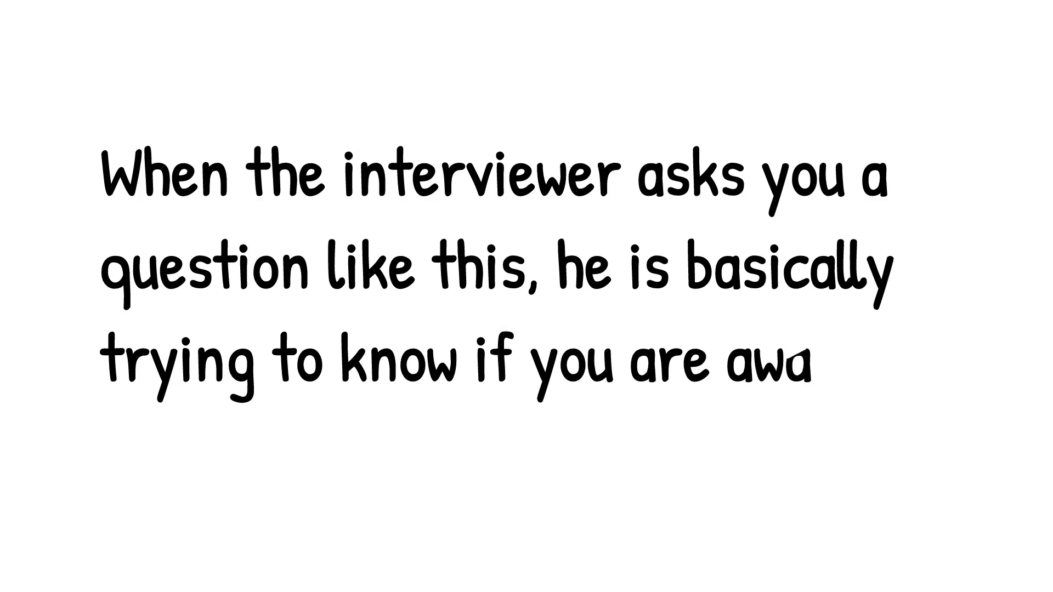
text(re of this term or not.)
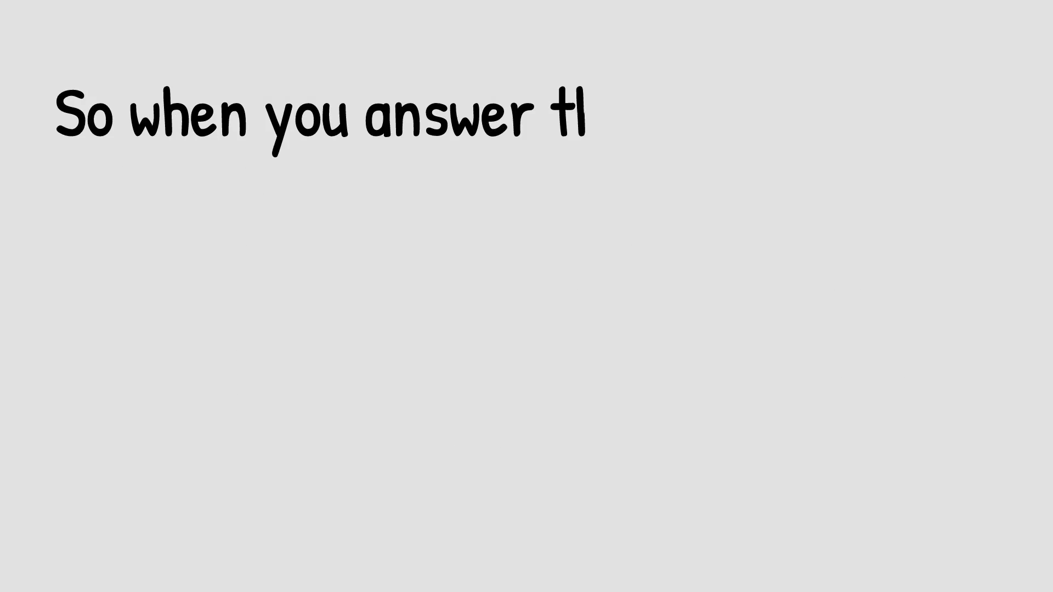
text(his question you could mention something like “Customer service according to me is far more than just)
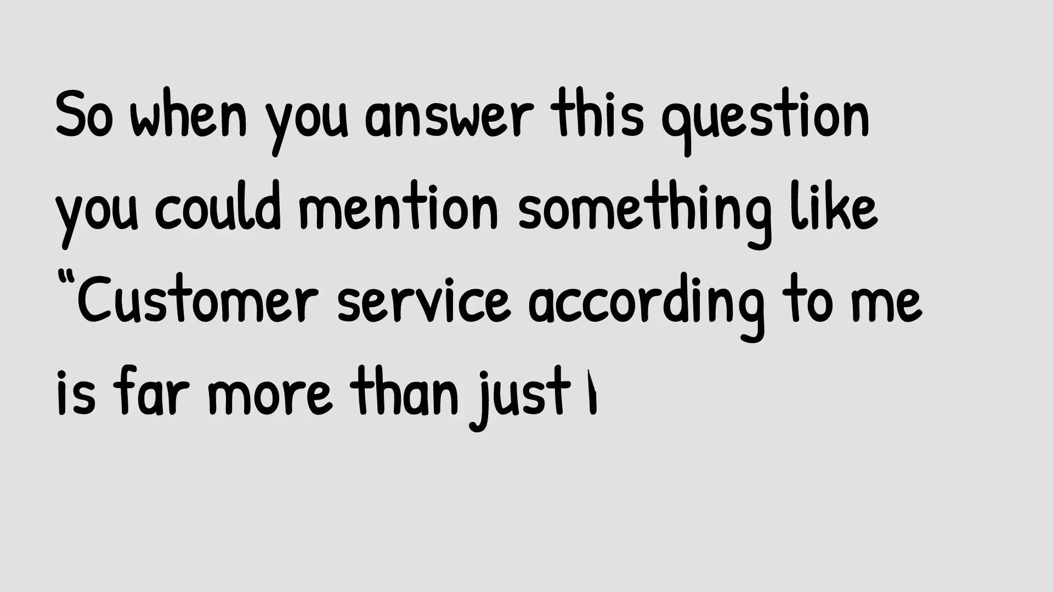
text(helping out customers in need.)
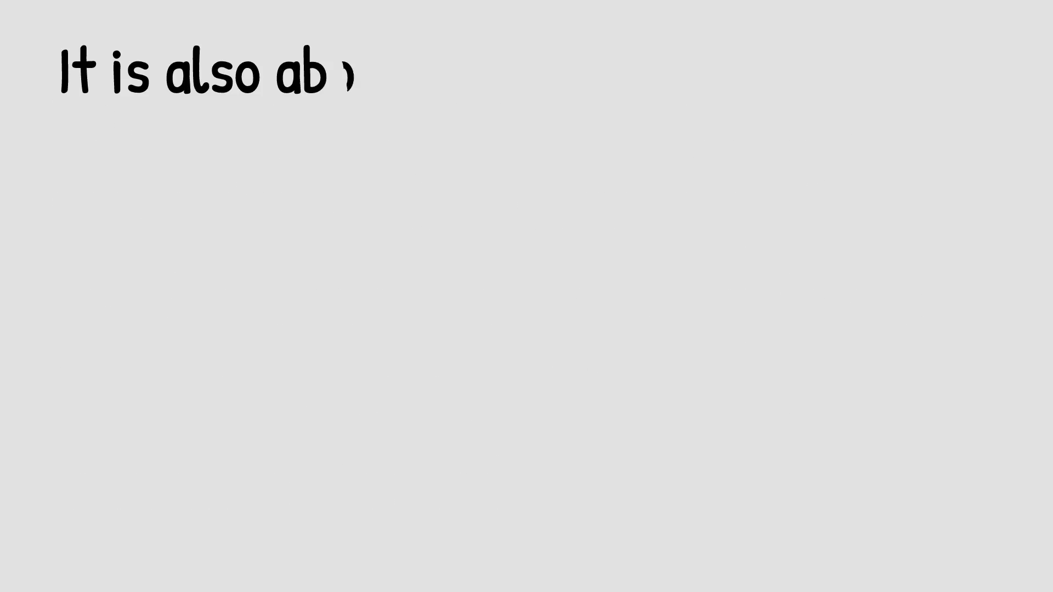
text(out ensuring that the customer is)
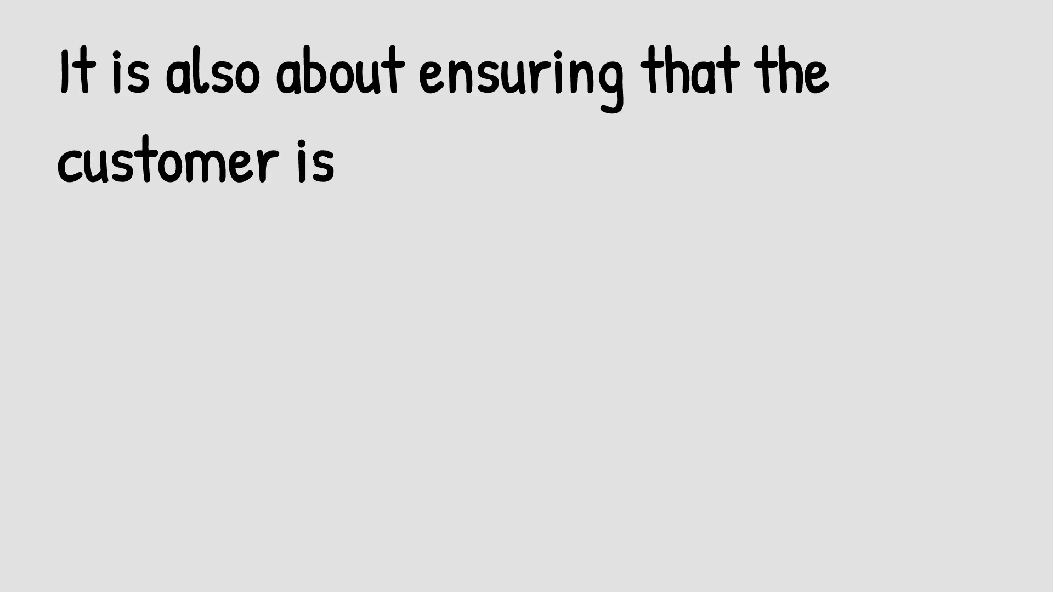
text(satisfied with the information provided to them” or “Customer se)
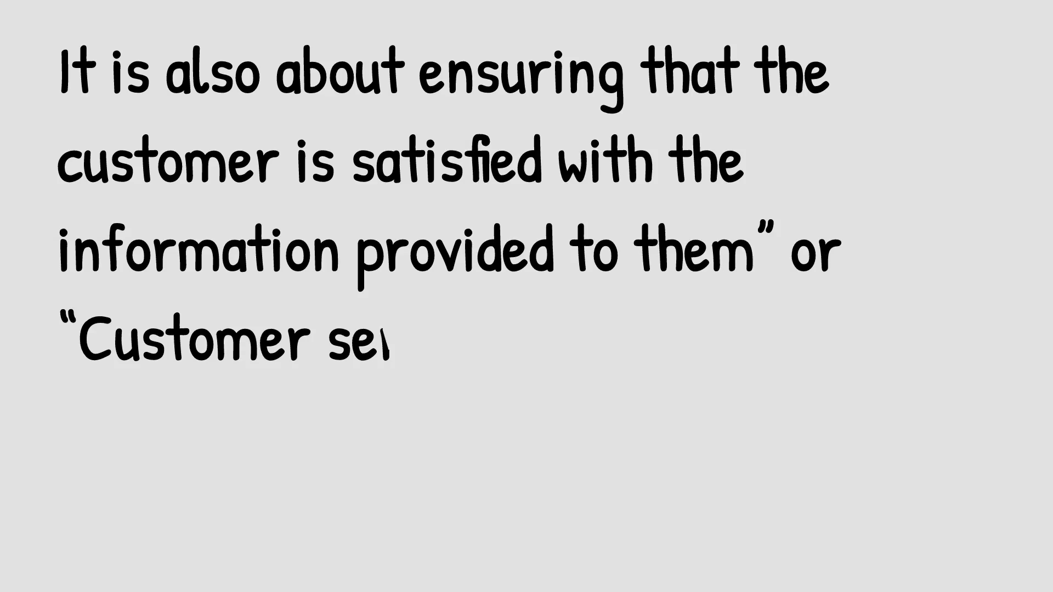
text(rvice is about handling all doubt)
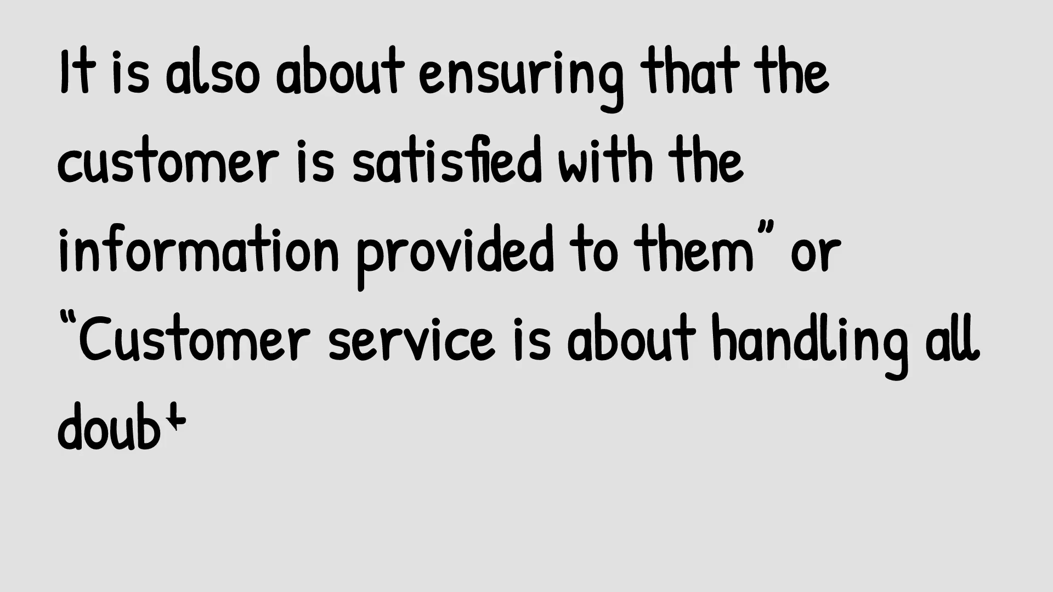
text(ts and queries of customers witho)
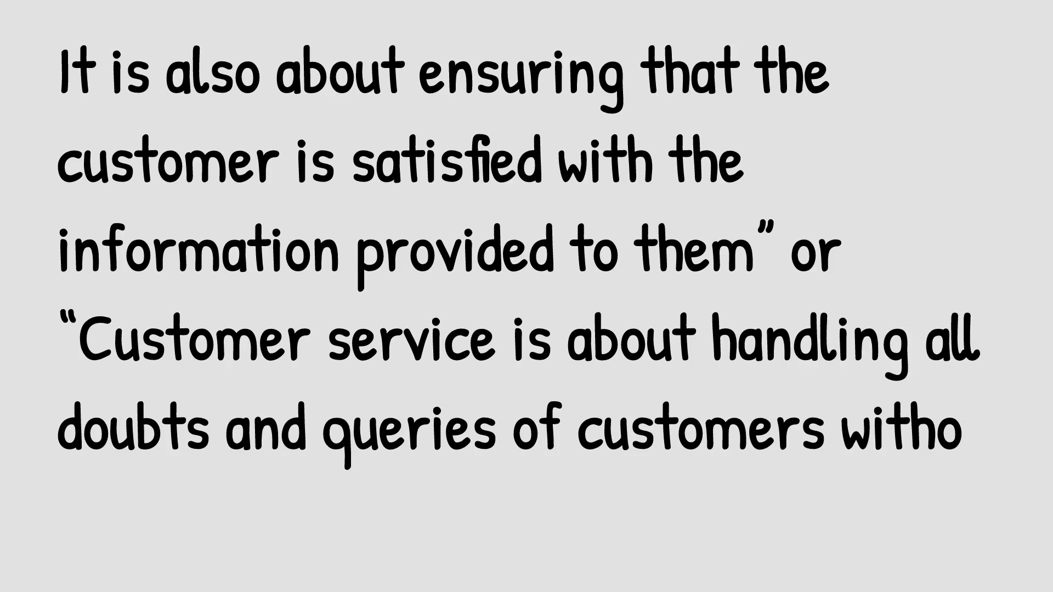
text(ut being aggressive.)
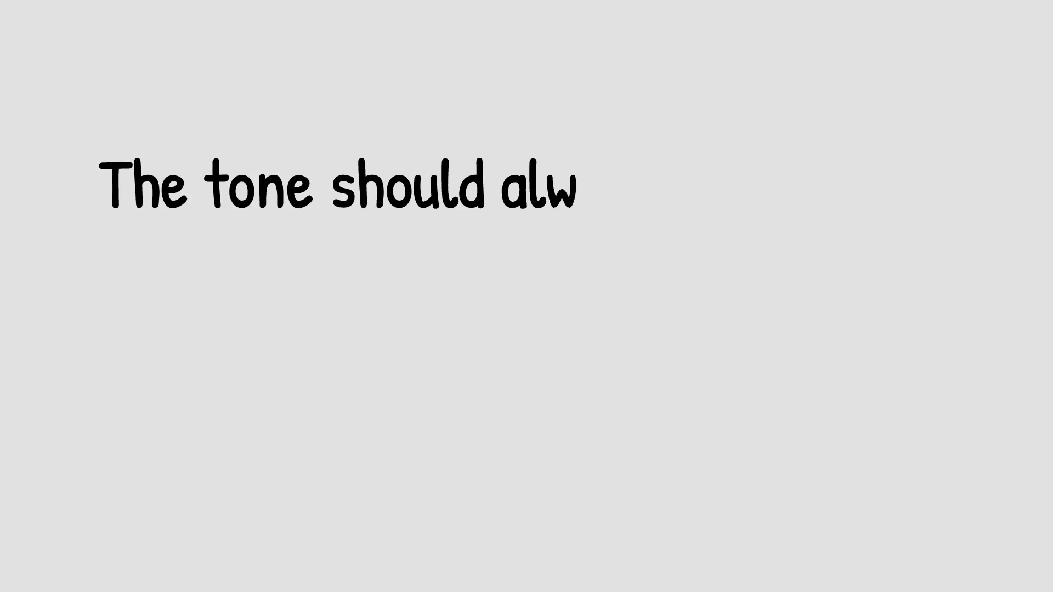
text(ays be cordial and friendly. Patience is the key to handling custo)
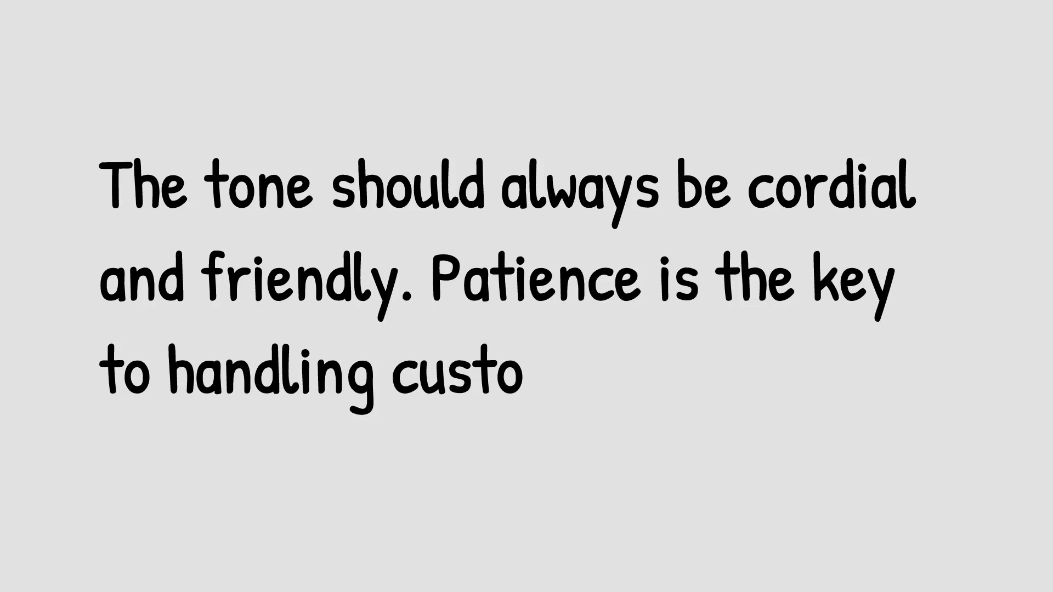
text(mers online".)
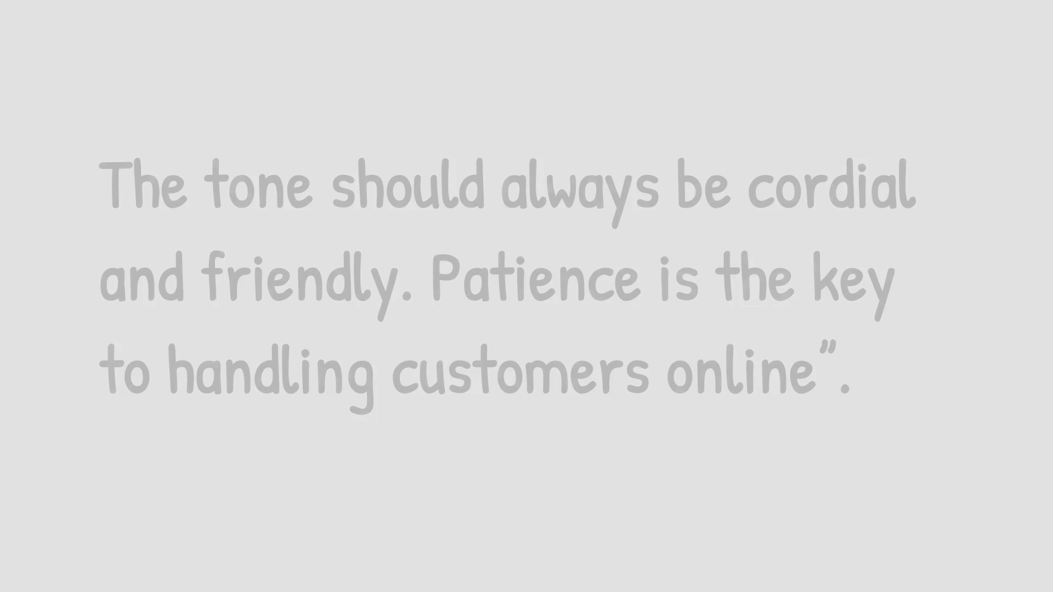
text(Thanks for W)
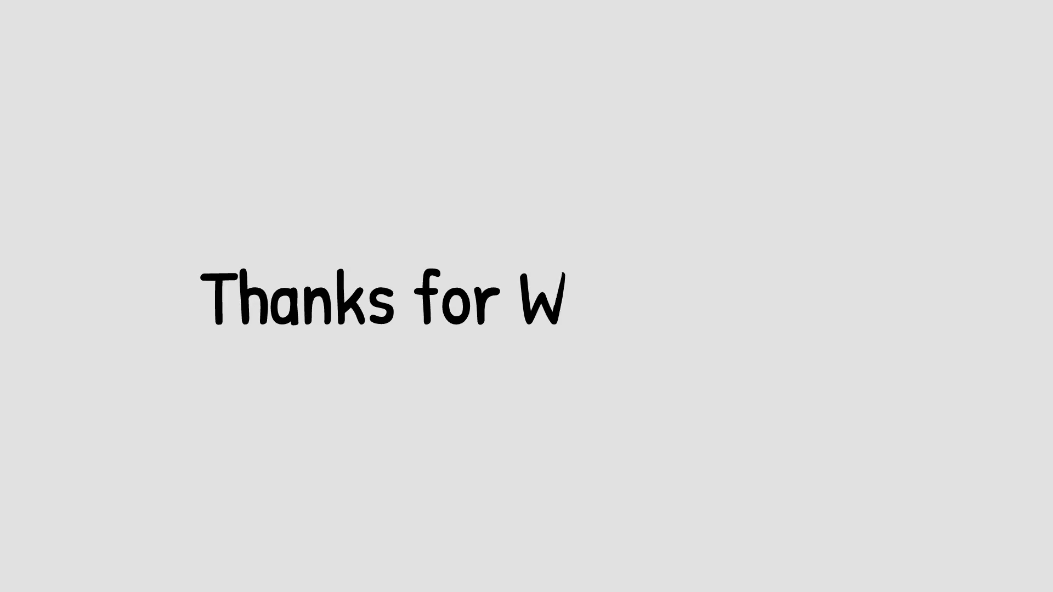